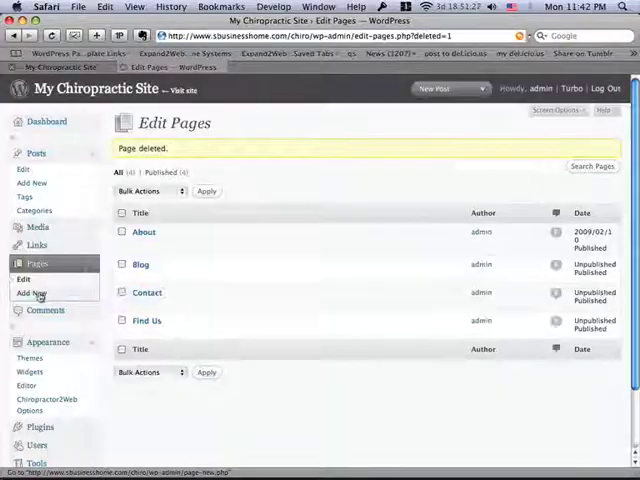
# Create a new page titled 'First Visit' asking visitors to print this form for their first visit.
pyautogui.click(31, 292)
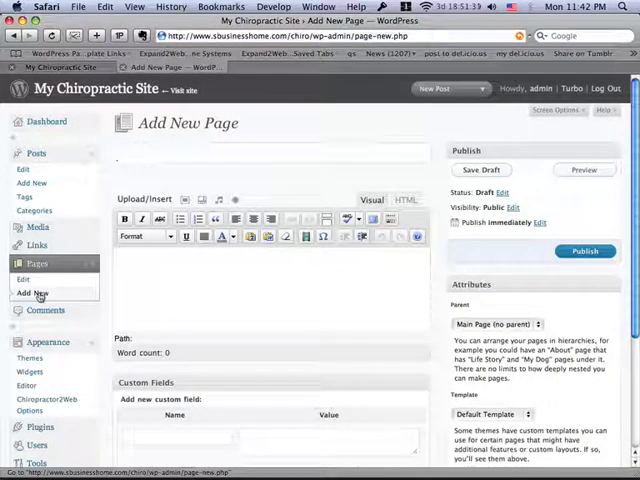
pyautogui.write('First Visit')
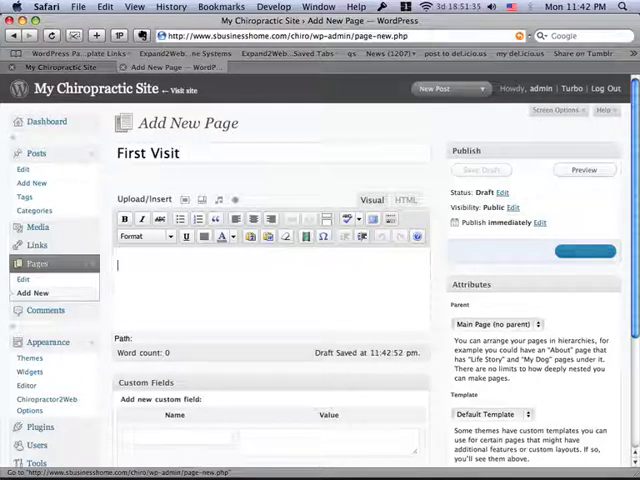
pyautogui.write('Please download and prin')
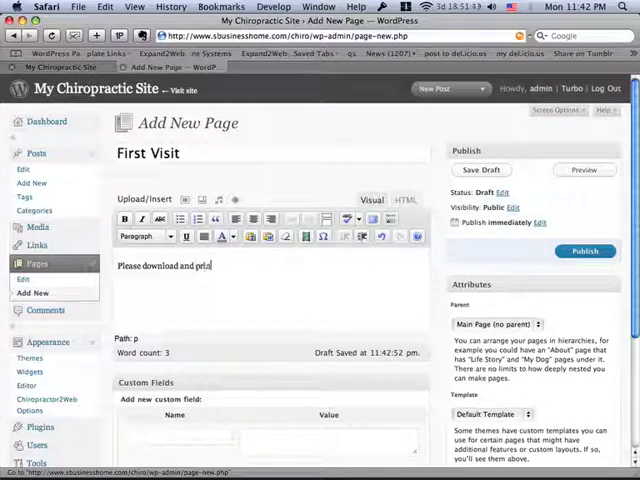
pyautogui.write('this form and bring it with you to your')
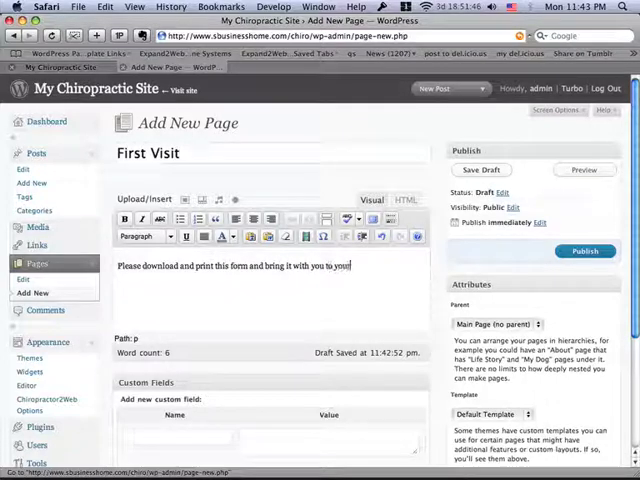
pyautogui.write('first v')
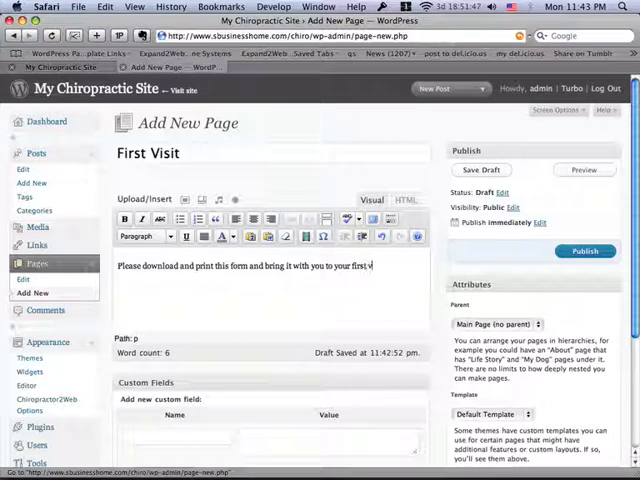
pyautogui.write('isit.')
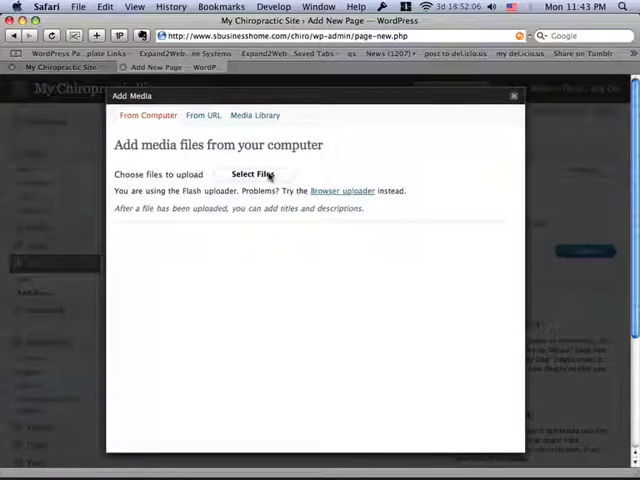
# Upload patient_registration_form.pdf from the Patient Forms folder.
pyautogui.click(253, 174)
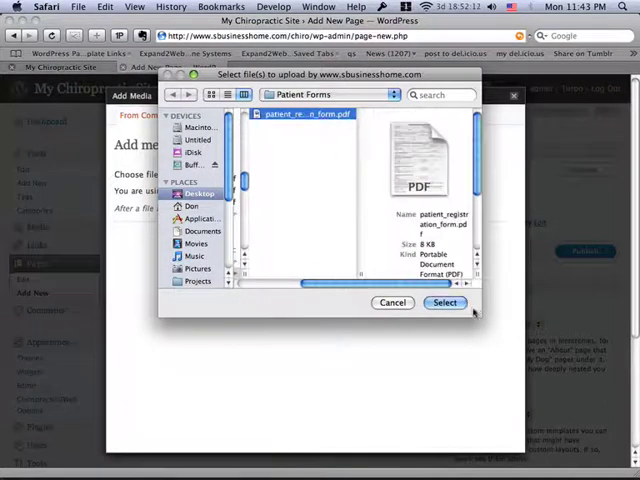
pyautogui.click(445, 302)
pyautogui.write('Patient Re')
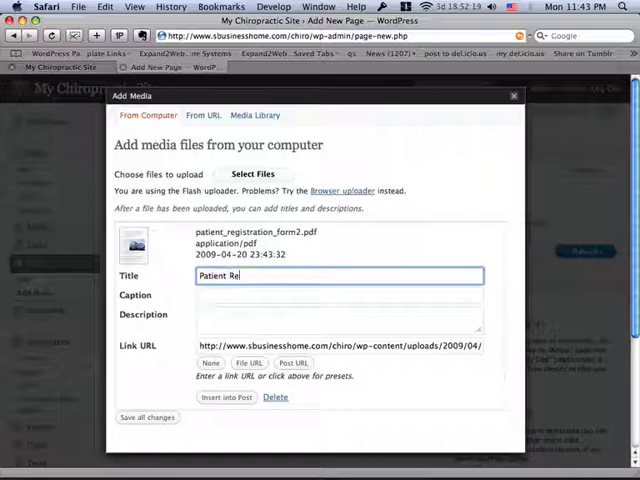
# Title and describe the PDF 'Patient Registration Form', check its link URL, and insert it.
pyautogui.write('gistration Form')
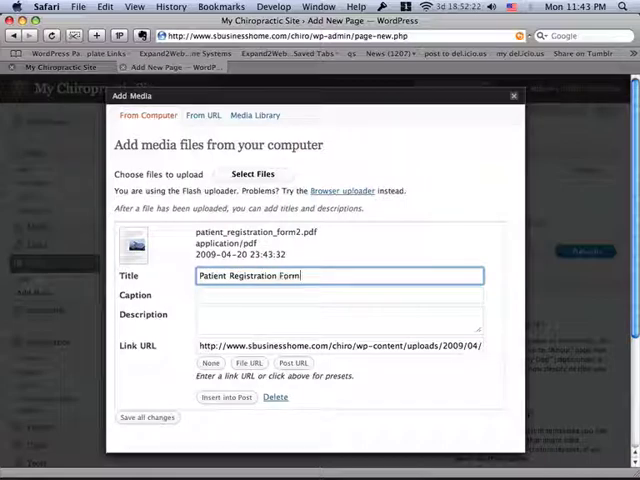
pyautogui.click(338, 294)
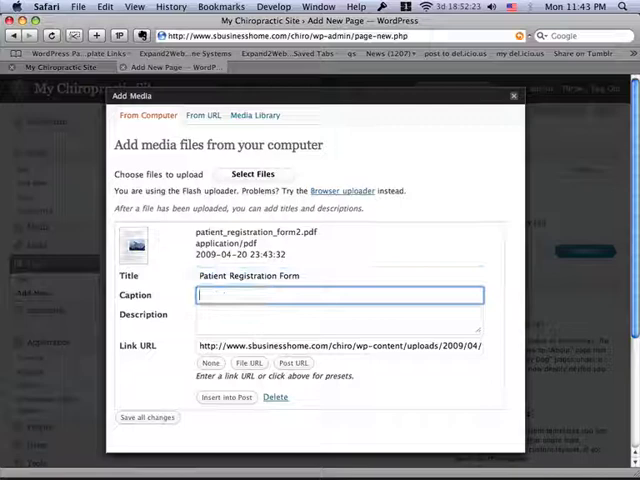
pyautogui.click(338, 320)
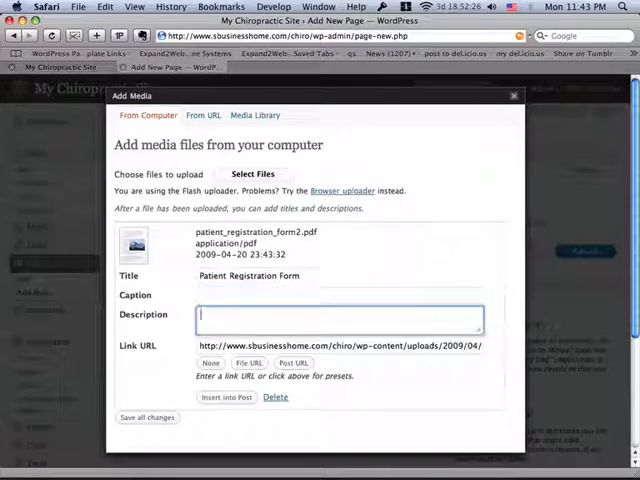
pyautogui.write('Patient Registration Form')
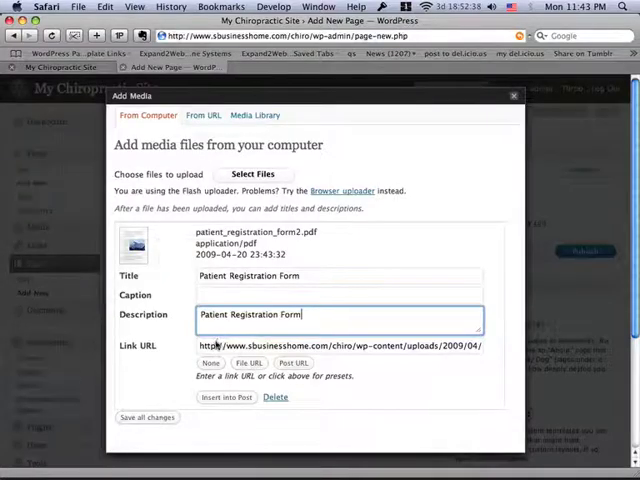
pyautogui.click(345, 345)
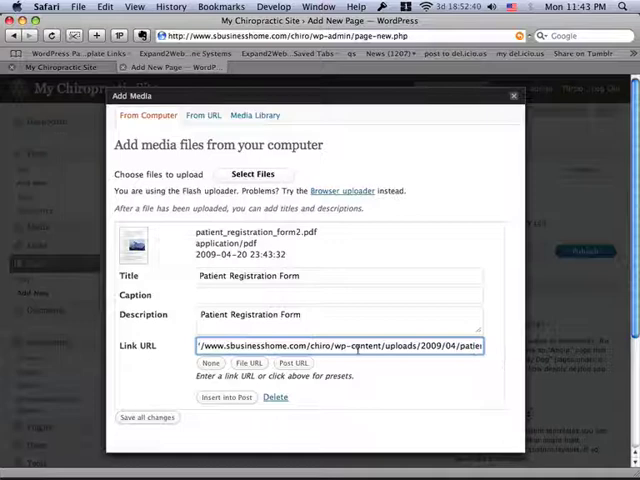
pyautogui.click(226, 397)
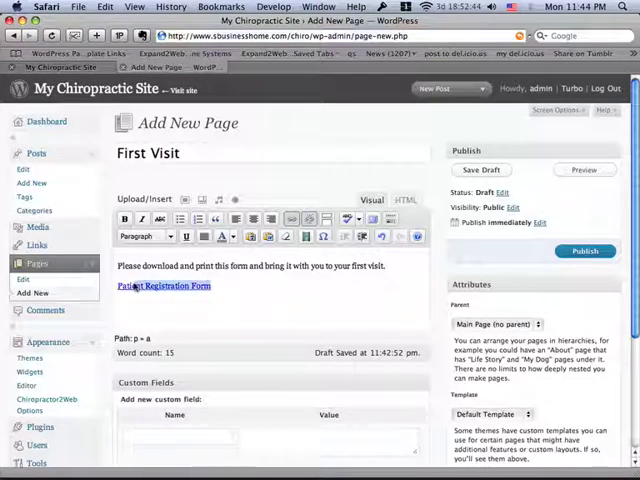
pyautogui.moveTo(247, 290)
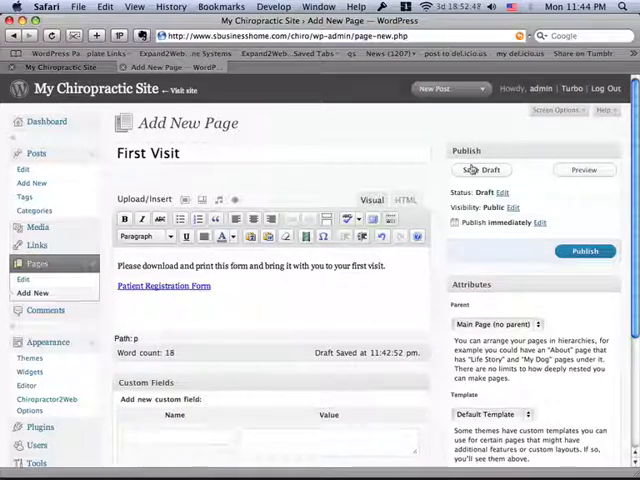
# Save the First Visit page as a draft, then publish it.
pyautogui.click(481, 169)
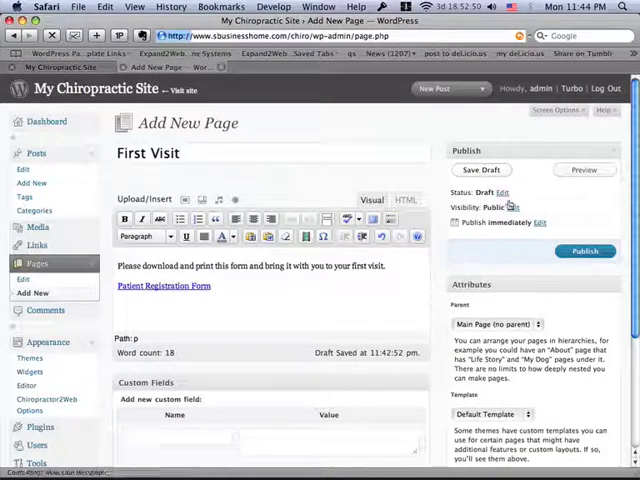
pyautogui.click(585, 251)
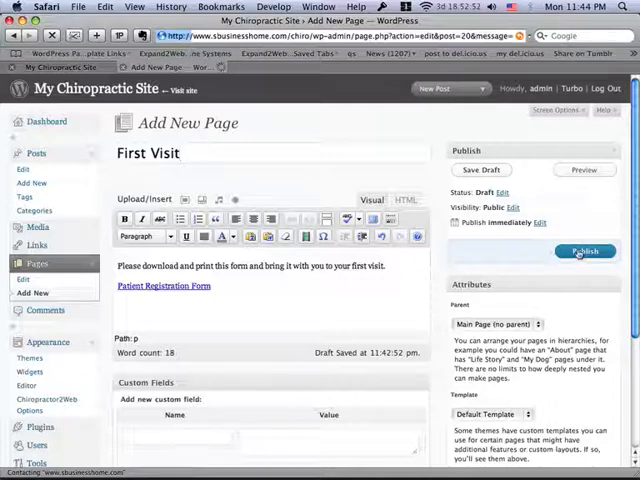
pyautogui.click(584, 251)
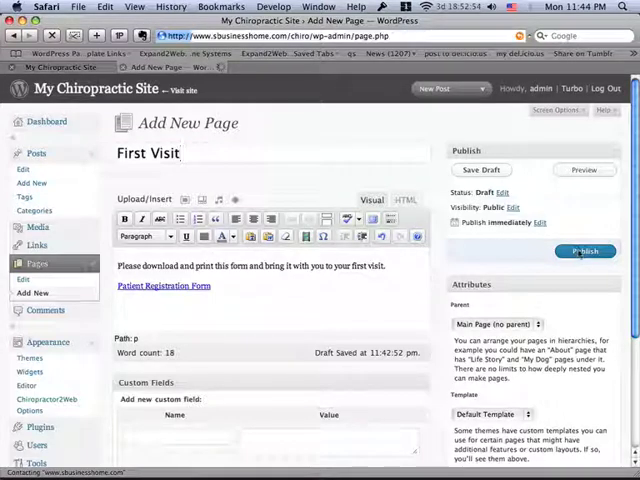
pyautogui.click(585, 251)
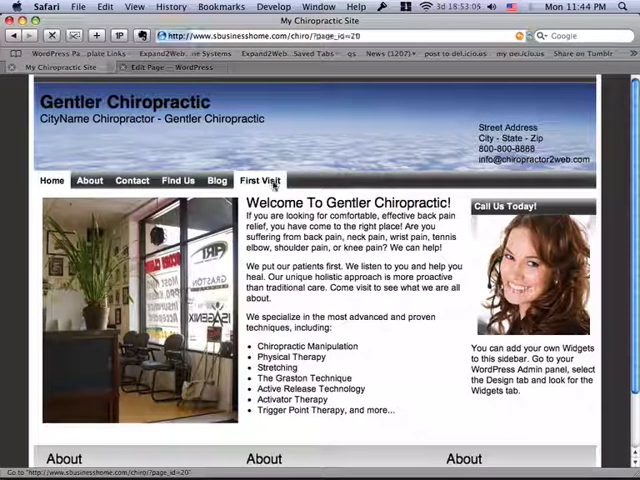
# Open First Visit on the live site and test the Patient Registration Form link.
pyautogui.click(260, 180)
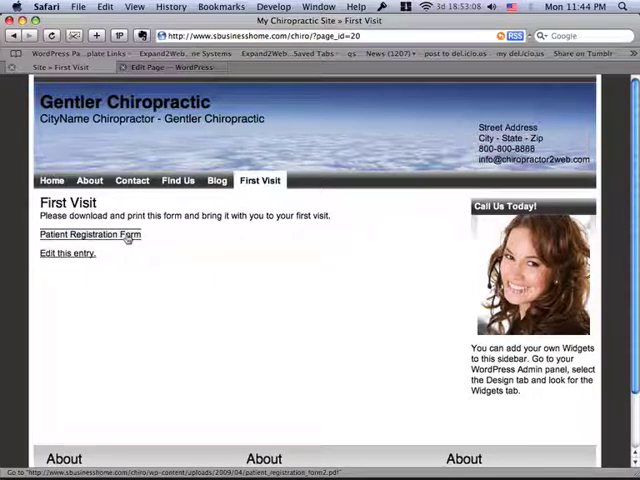
pyautogui.click(90, 234)
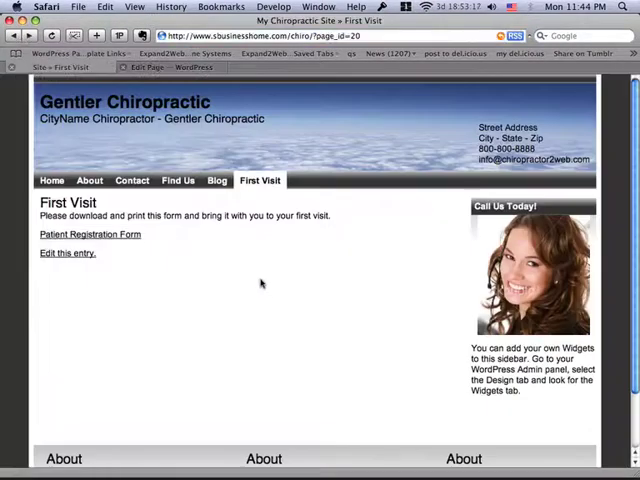
pyautogui.moveTo(218, 240)
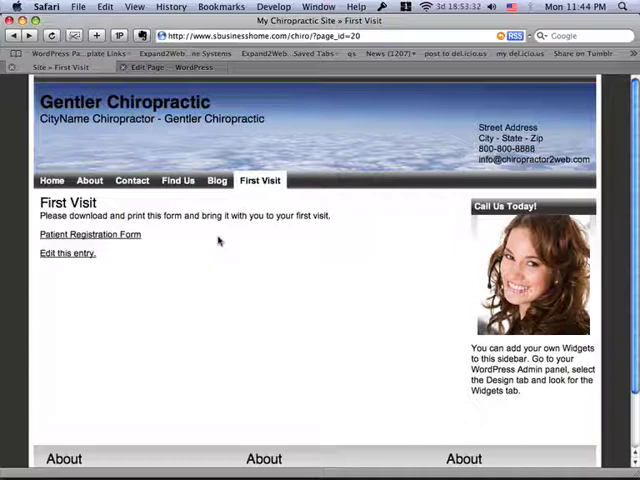
pyautogui.moveTo(214, 226)
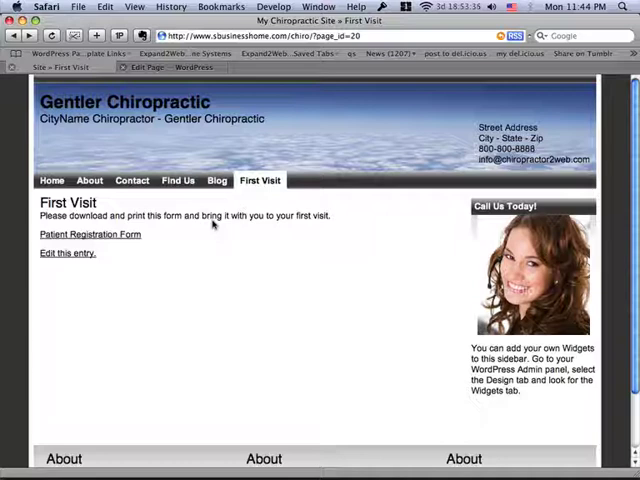
pyautogui.moveTo(213, 224)
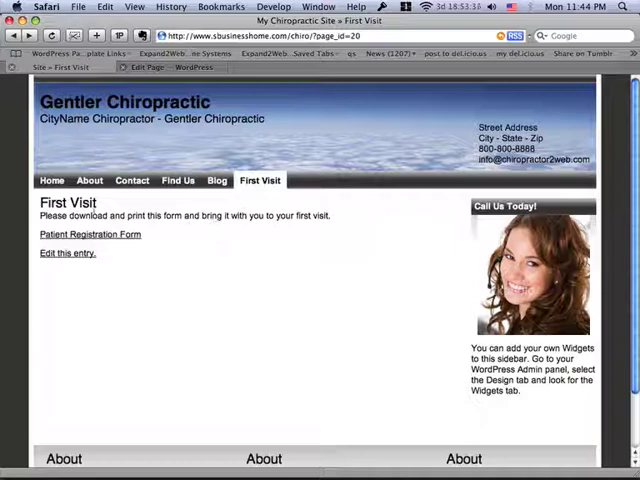